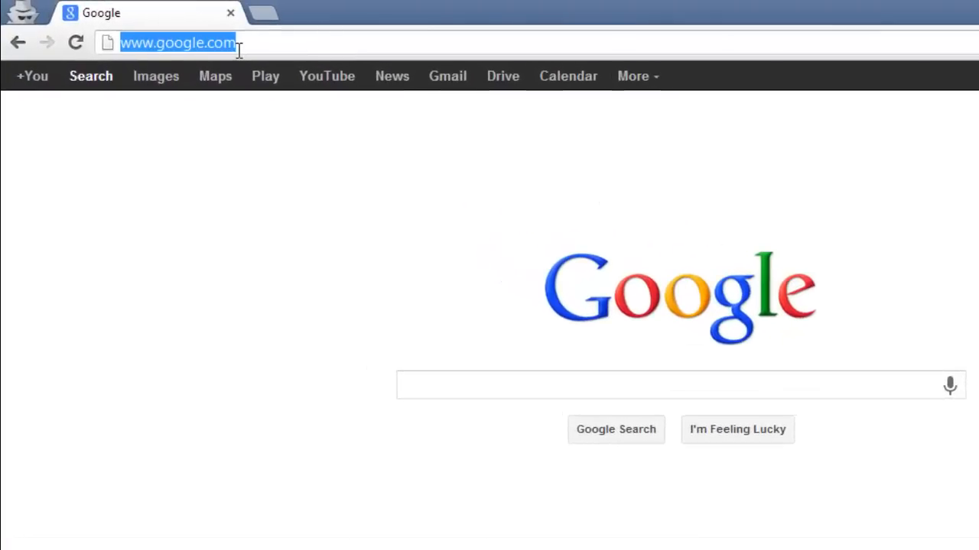
Navigate to image.online-convert.com/convert-to-jpg in Chrome.
{"action": "type", "text": "image.online-con"}
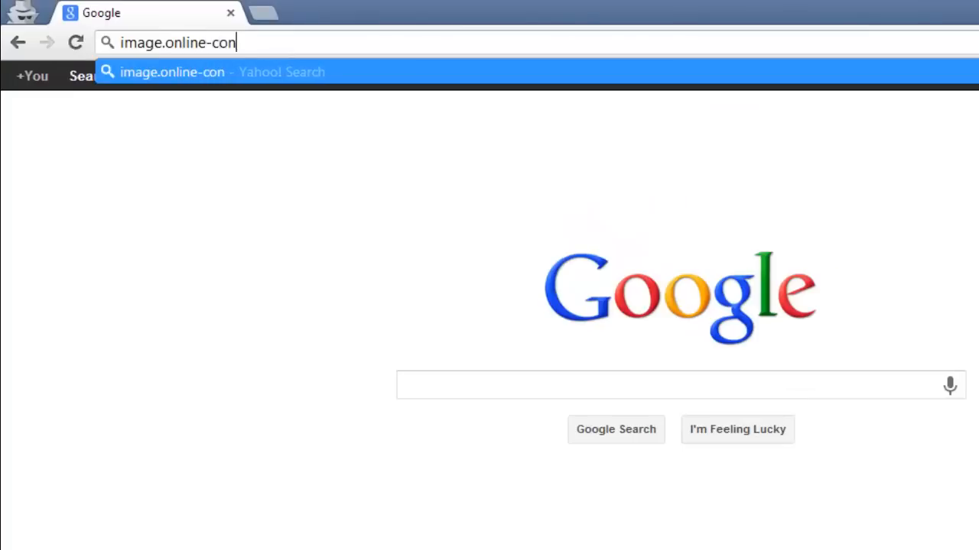
{"action": "type", "text": "vert.com/c"}
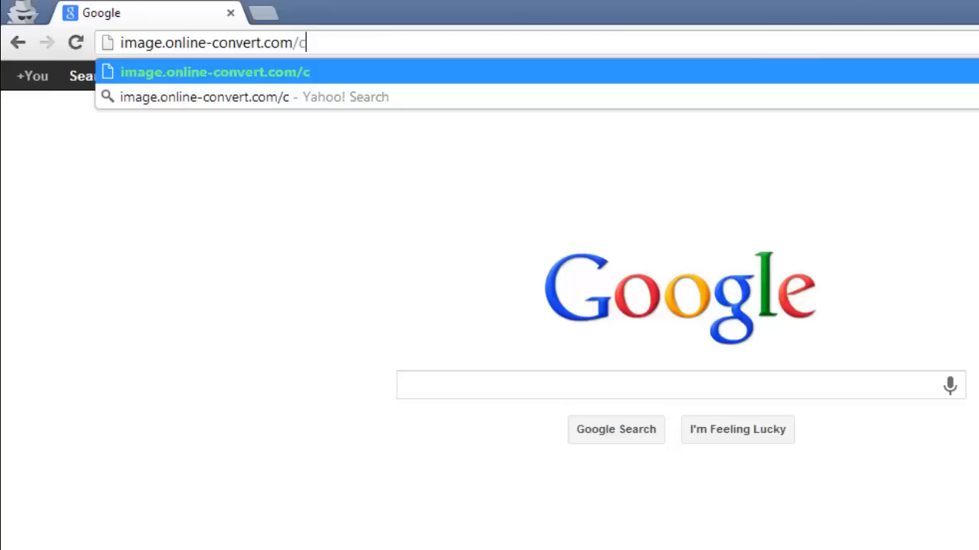
{"action": "type", "text": "onvert-to-"}
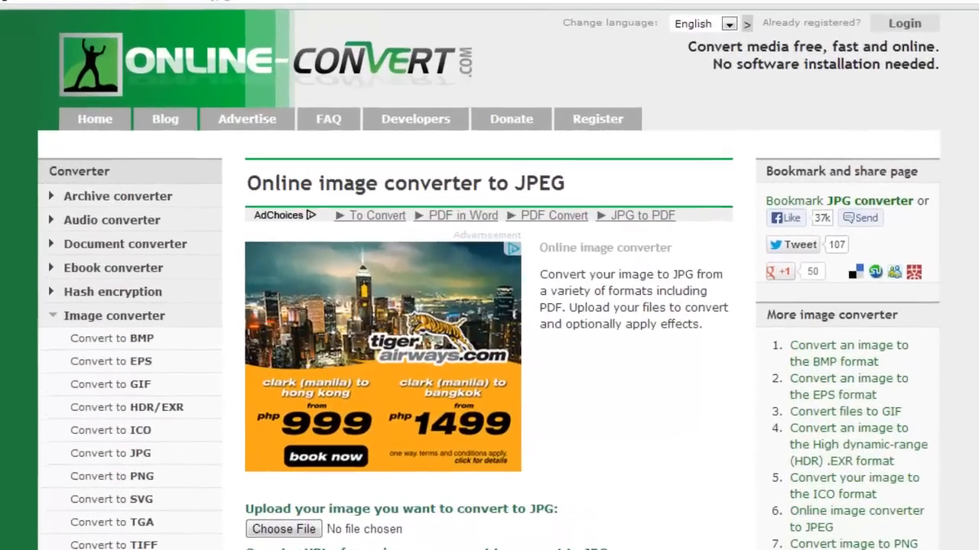
{"action": "scroll", "scroll_direction": "down", "scroll_amount": 3}
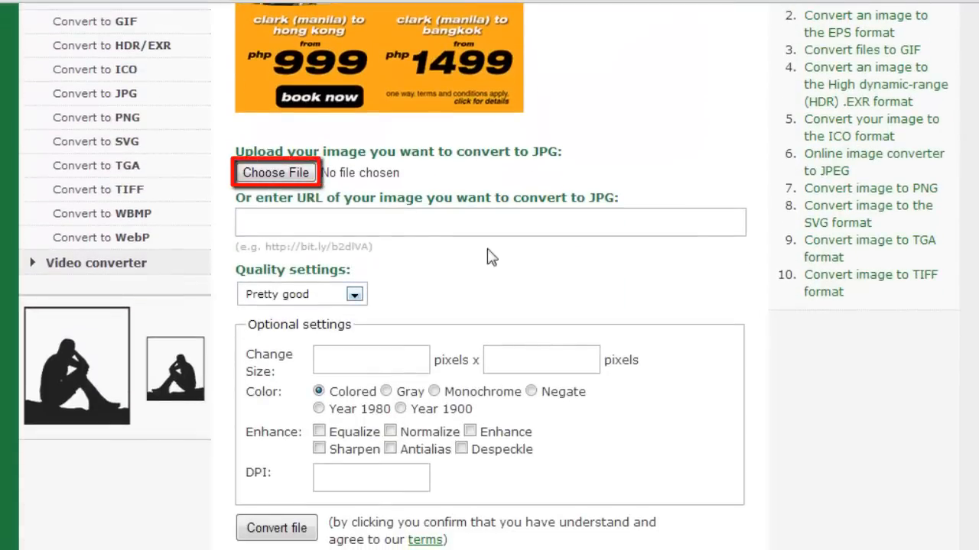
Choose the photo DSC_2205.NEF from the computer for upload.
{"action": "left_click", "coordinate": [276, 171]}
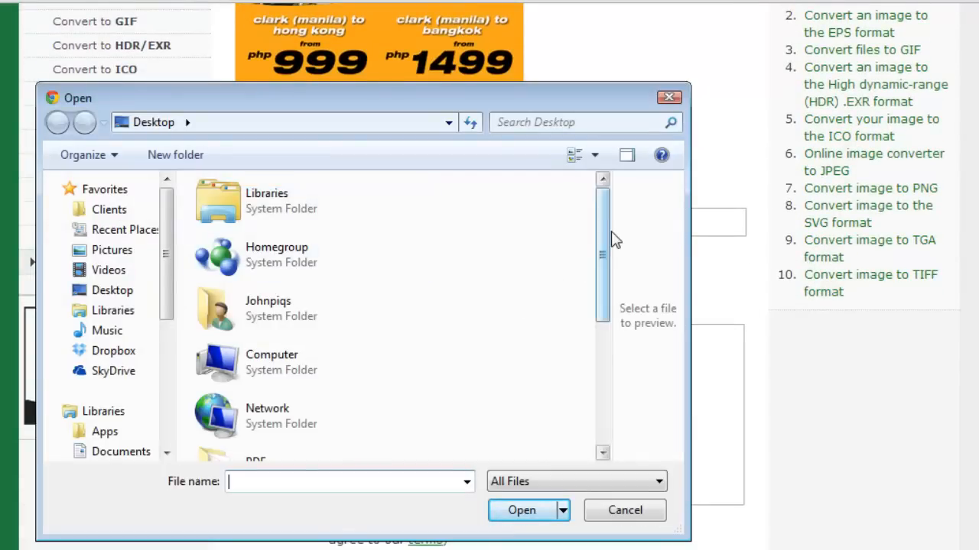
{"action": "scroll", "scroll_direction": "down", "scroll_amount": 3}
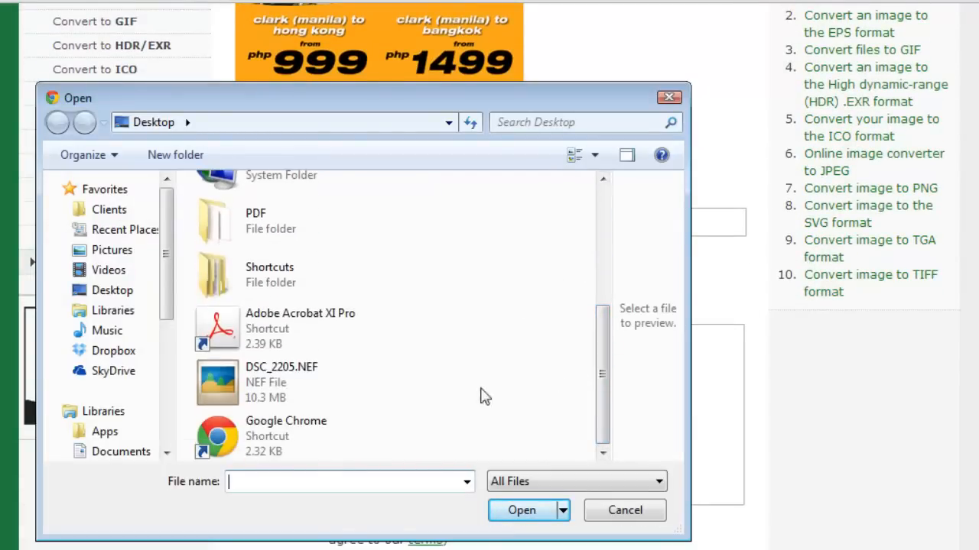
{"action": "left_click", "coordinate": [520, 511]}
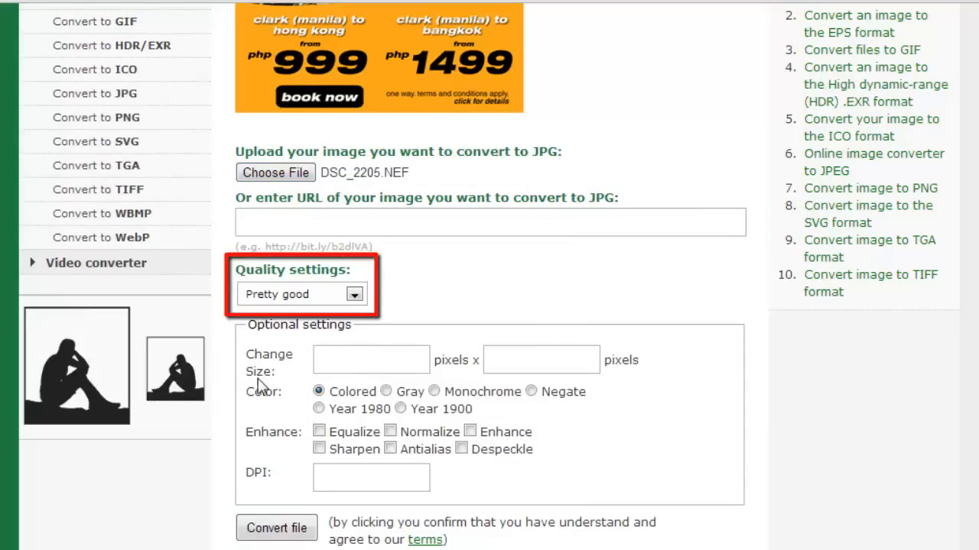
Keep Quality at Pretty good and enable the Normalize enhancement.
{"action": "left_click", "coordinate": [355, 293]}
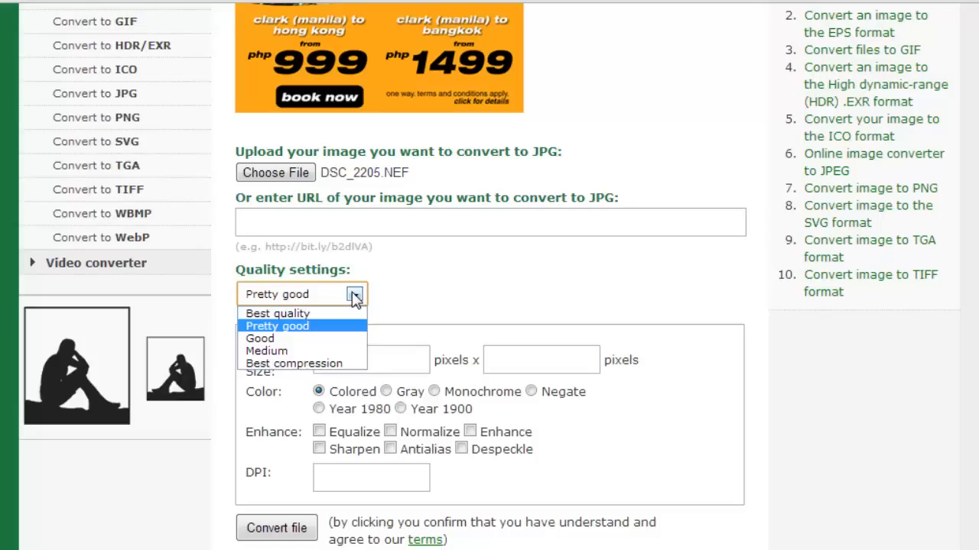
{"action": "left_click", "coordinate": [277, 326]}
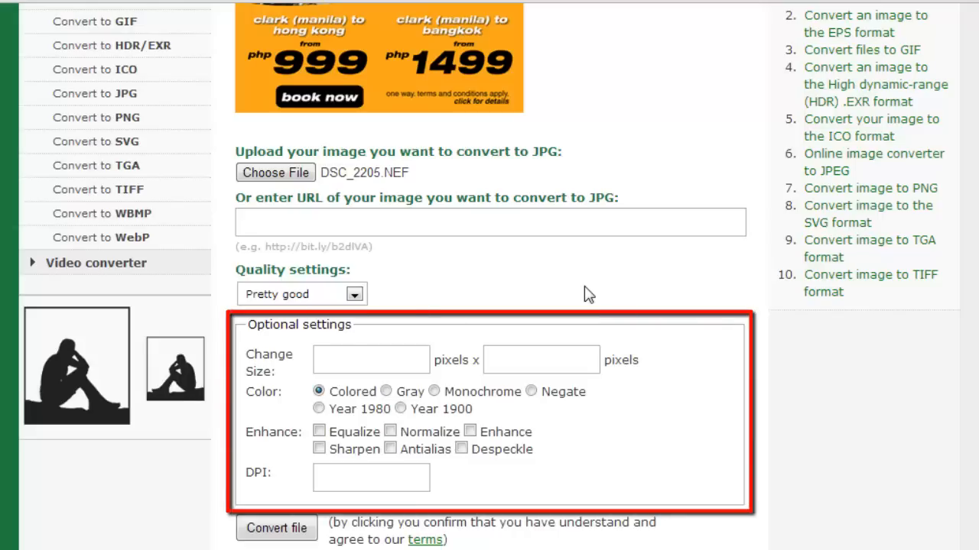
{"action": "left_click", "coordinate": [390, 431]}
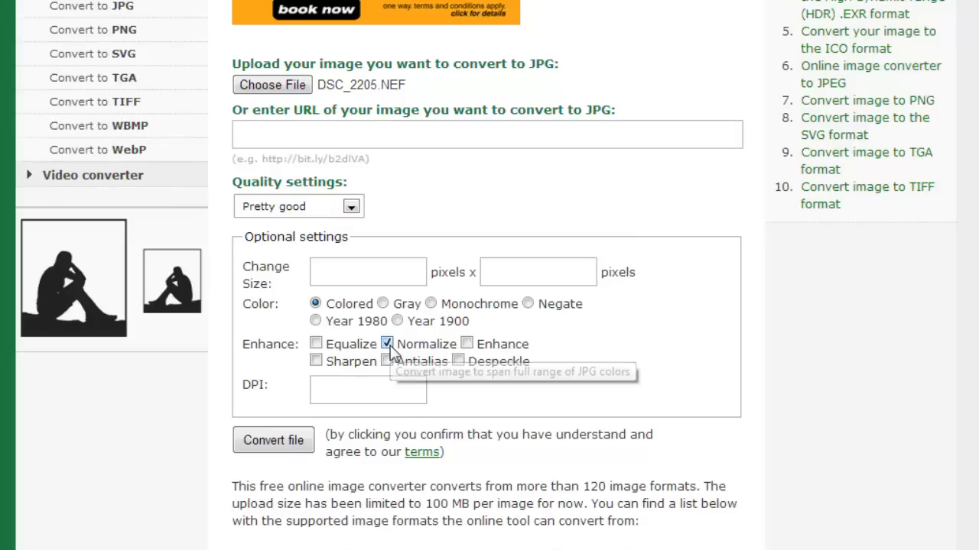
{"action": "mouse_move", "coordinate": [273, 440]}
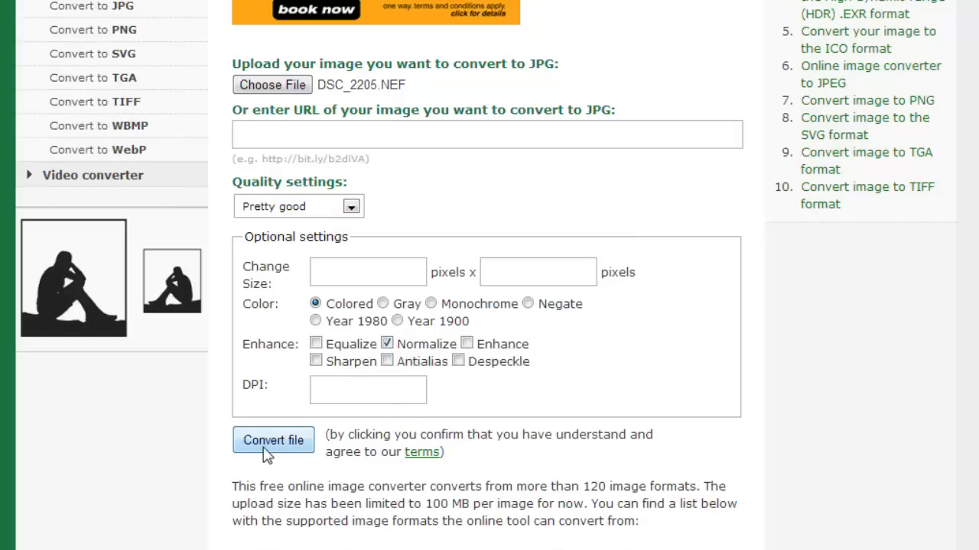
Start the conversion to JPG and reach the success result page.
{"action": "left_click", "coordinate": [273, 440]}
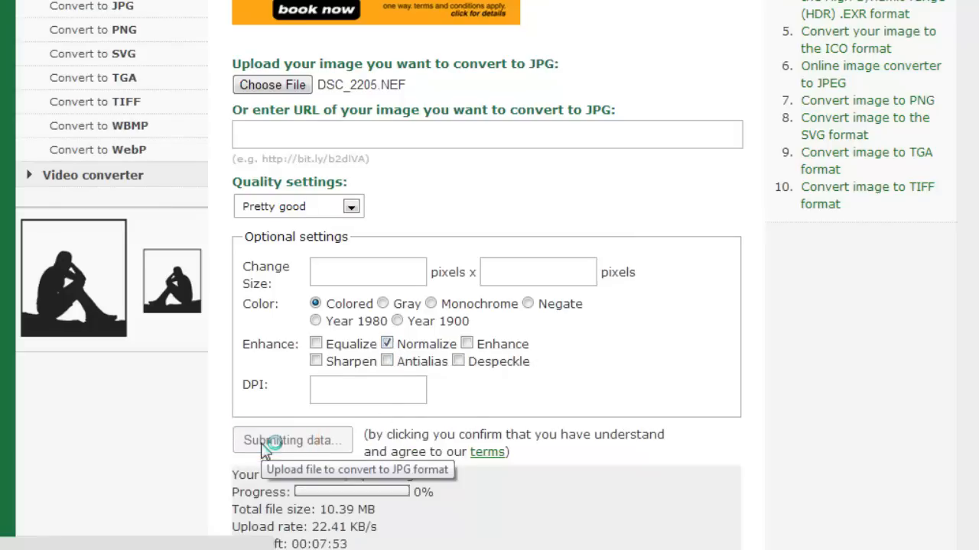
{"action": "left_click", "coordinate": [294, 440]}
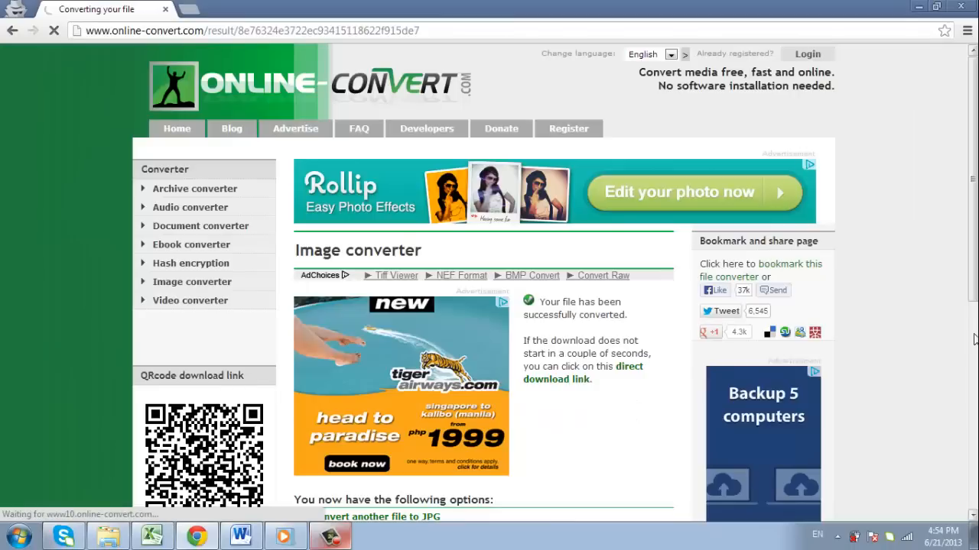